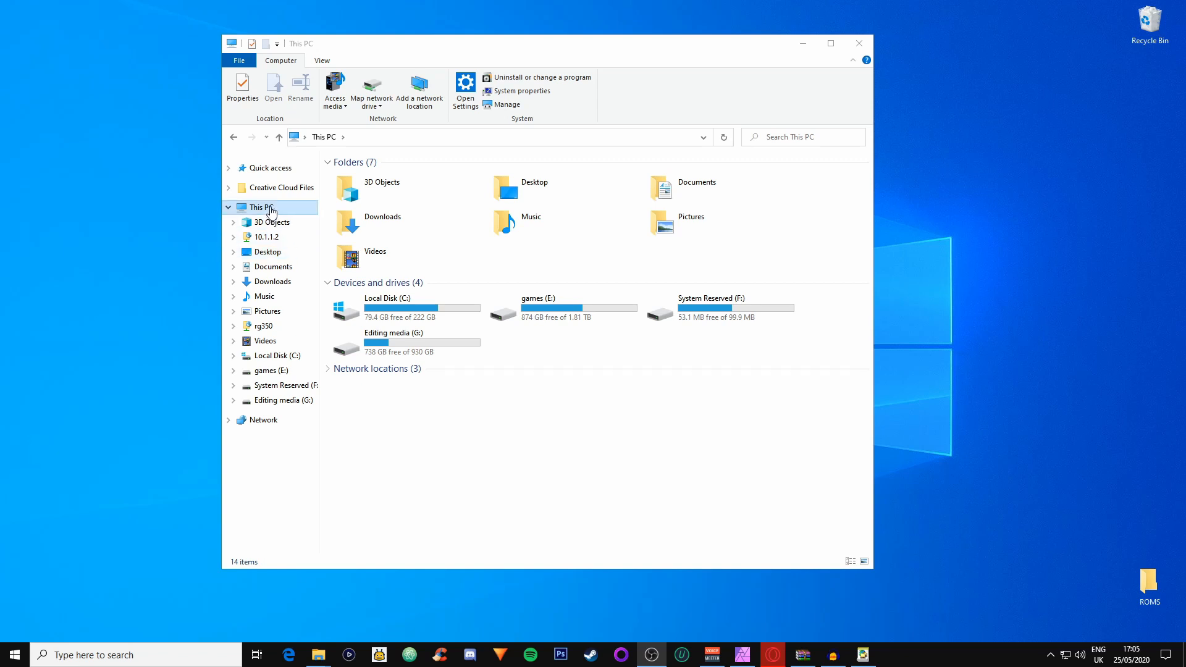
pyautogui.moveTo(419, 90)
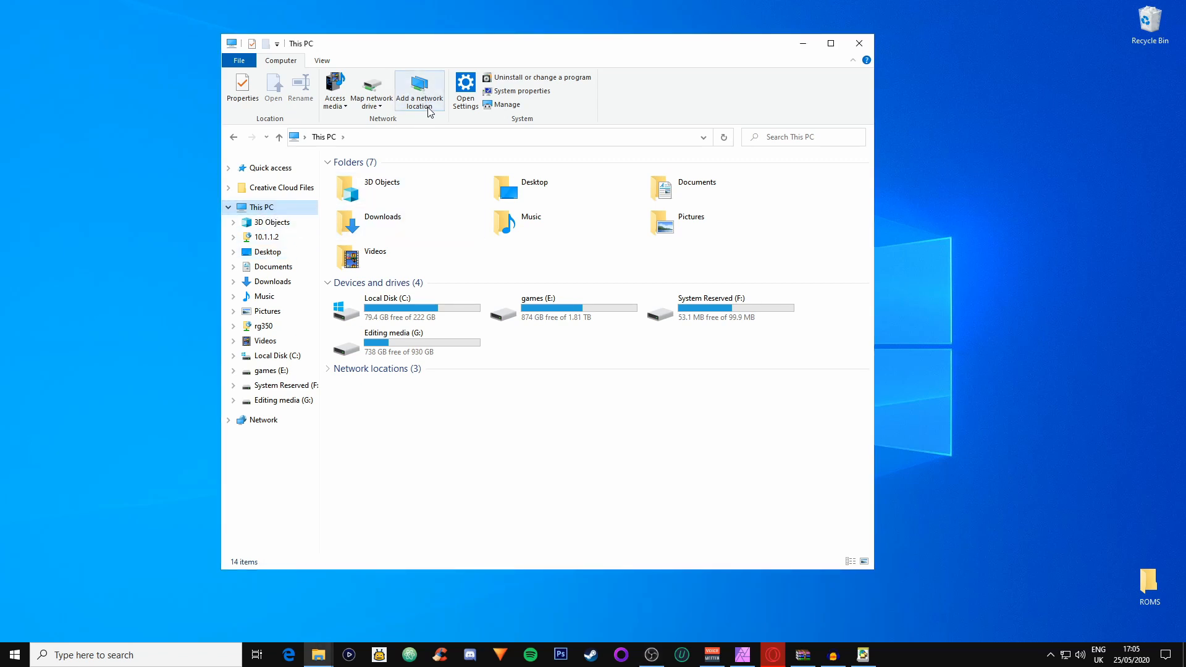
# Start the Add Network Location wizard and move past its welcome page
pyautogui.click(419, 89)
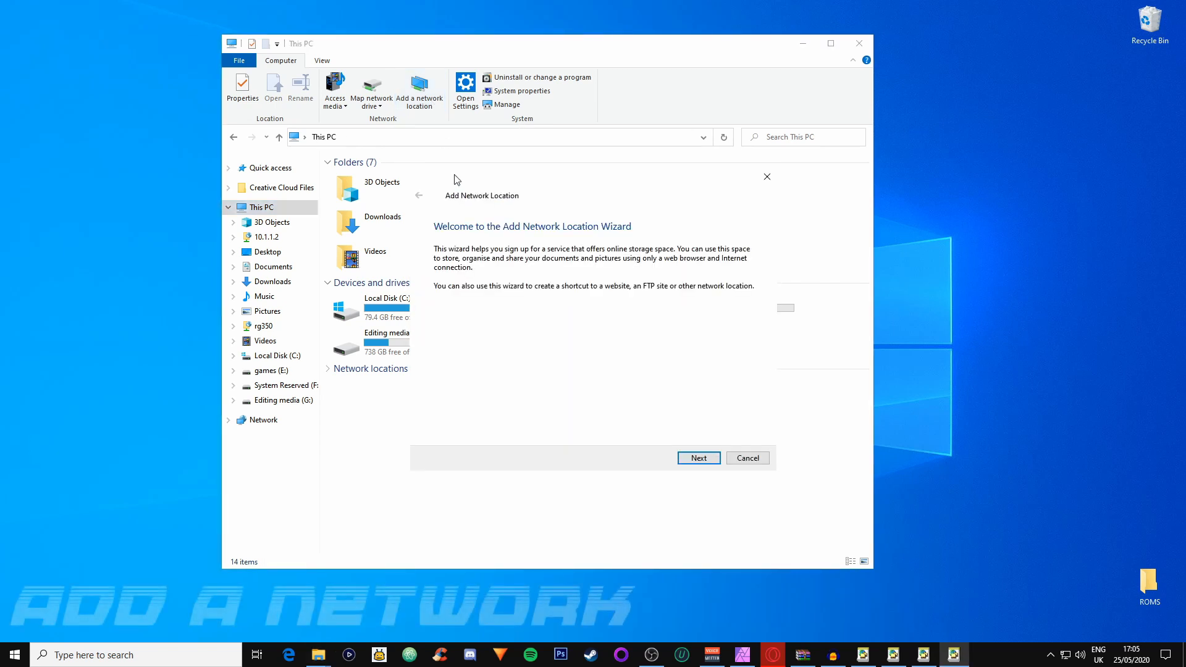
pyautogui.click(697, 457)
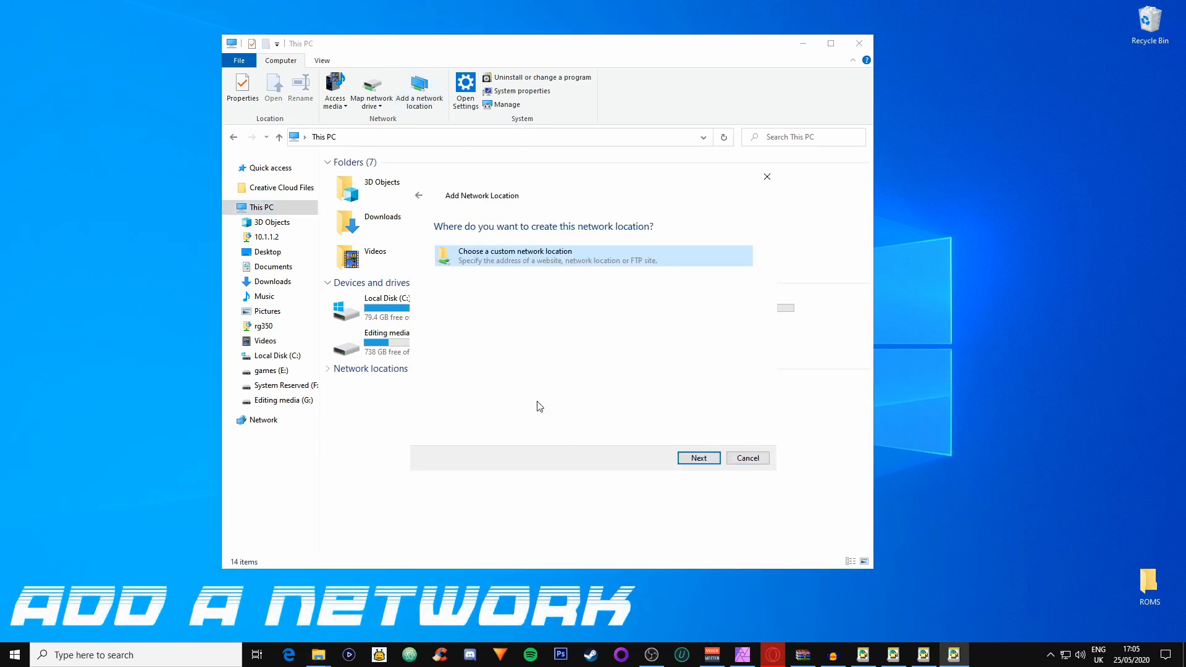
# Choose a custom network location and enter the address ftp://10.1.1.2
pyautogui.click(696, 457)
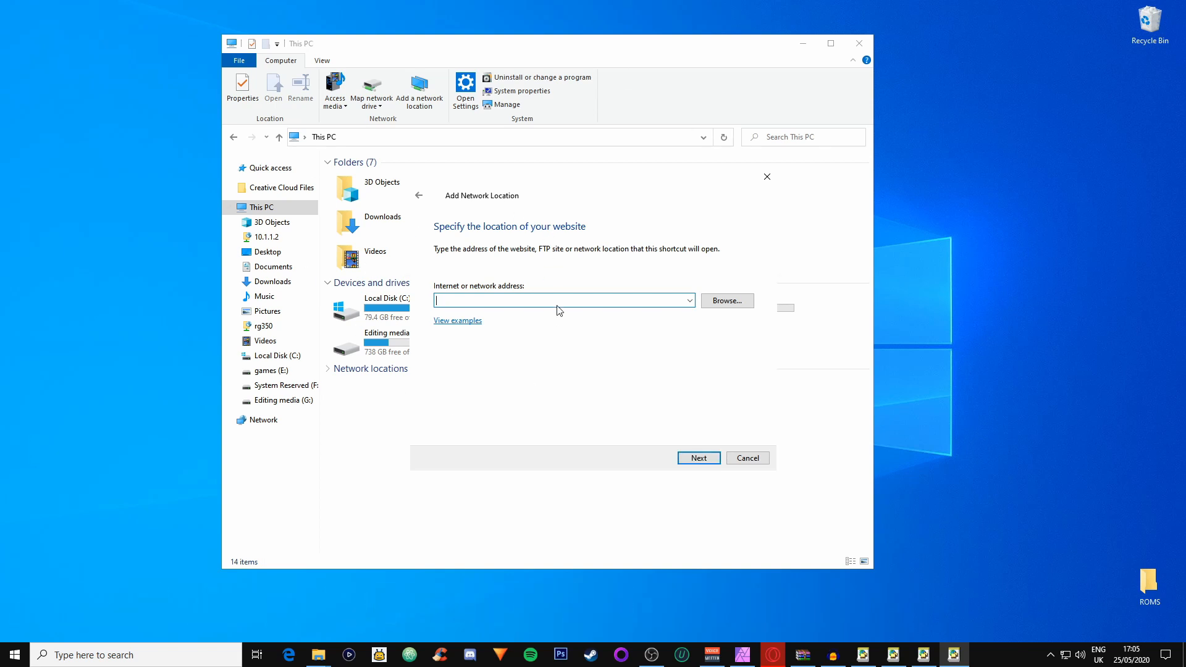
pyautogui.moveTo(567, 326)
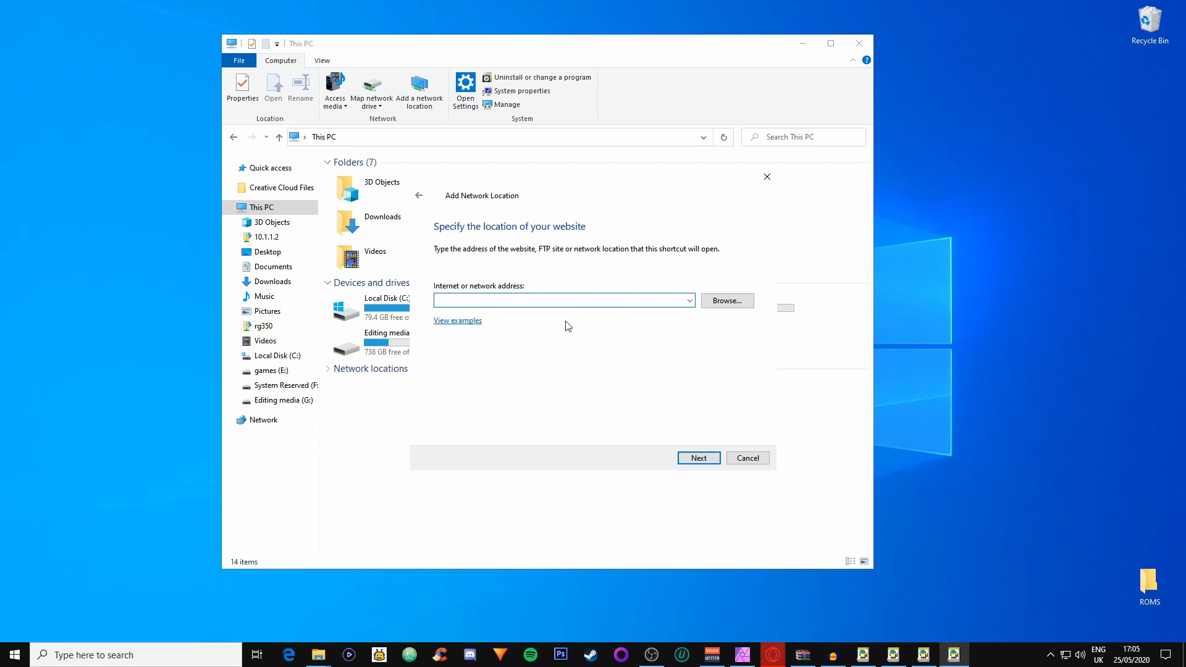
pyautogui.write('ftp://10.1.1.2')
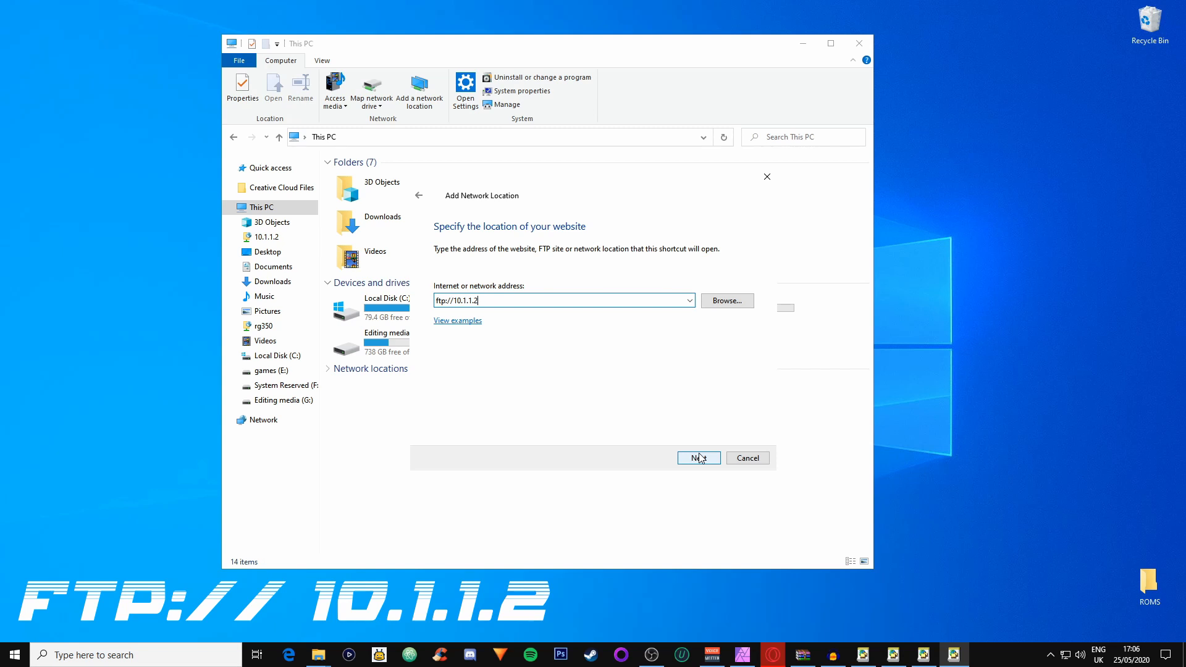
pyautogui.click(697, 457)
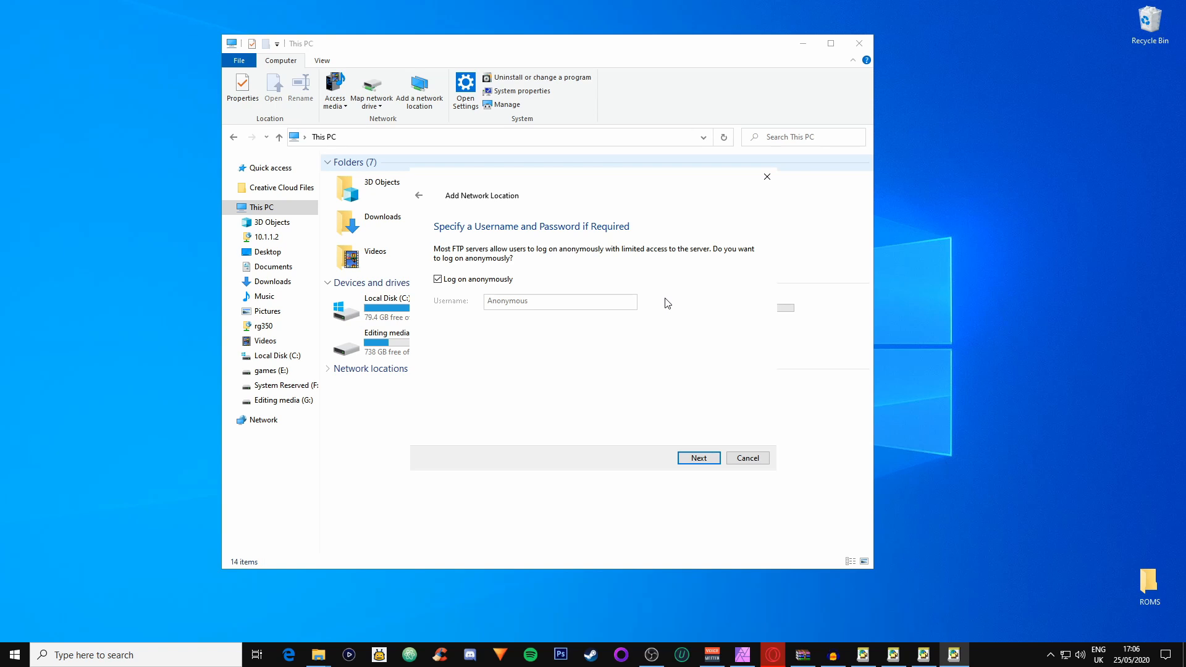
pyautogui.moveTo(715, 408)
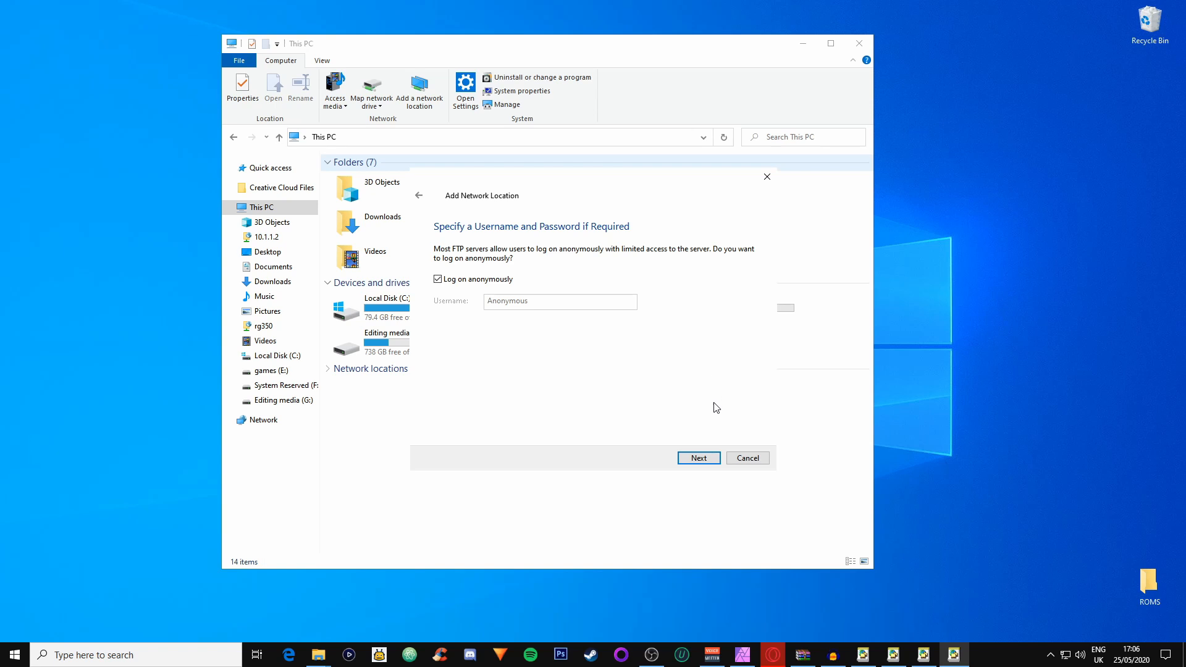
# Keep anonymous logon and replace the suggested name with rg350
pyautogui.click(697, 457)
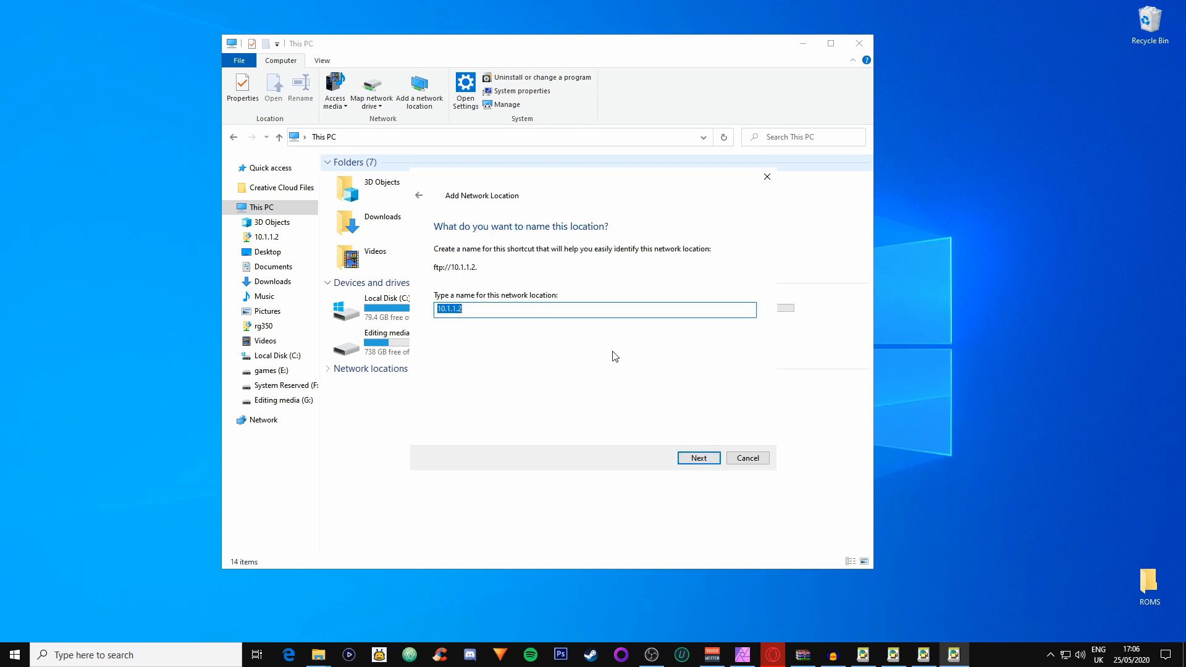
pyautogui.press('Delete')
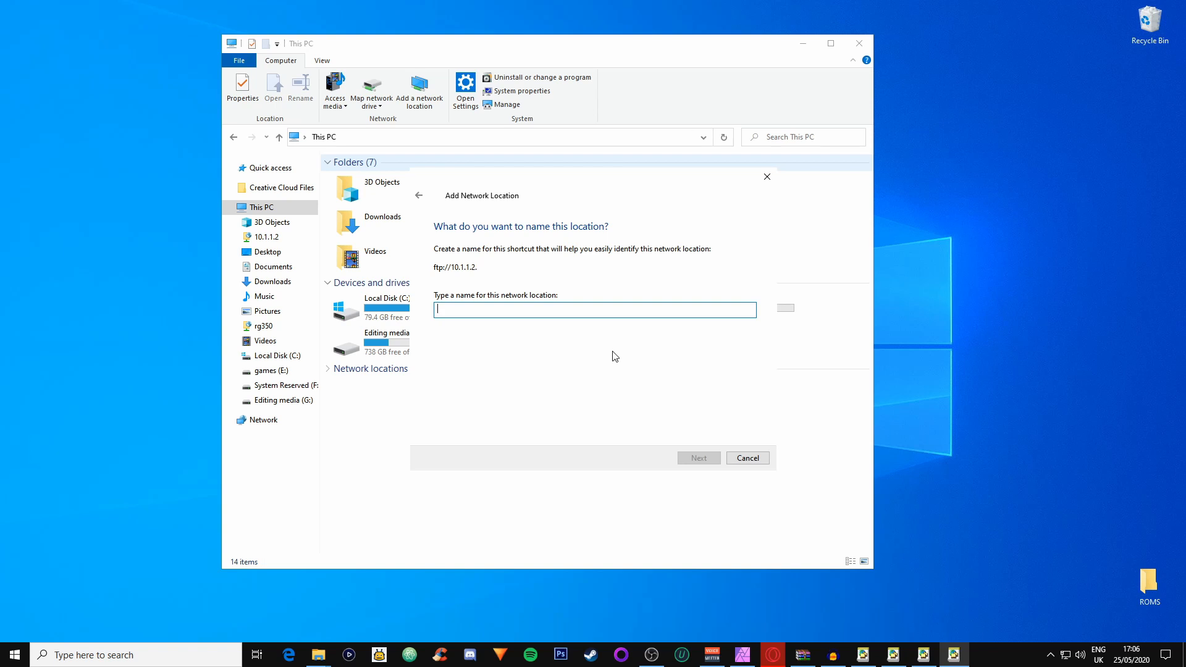
pyautogui.write('rg3')
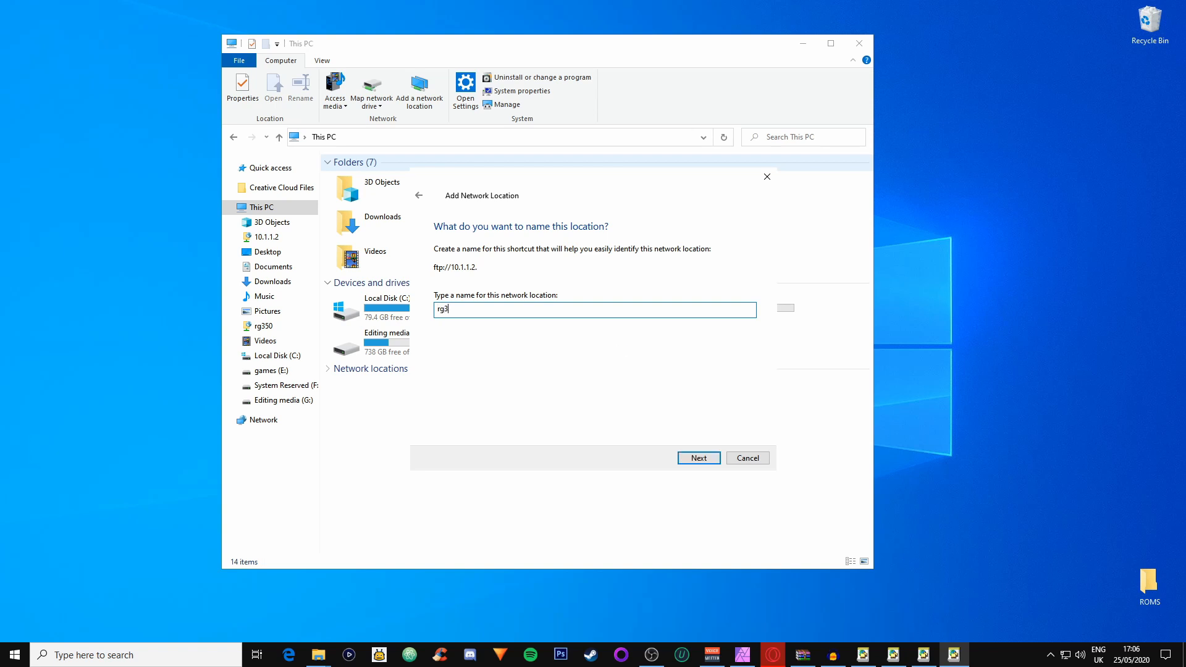
pyautogui.write('50')
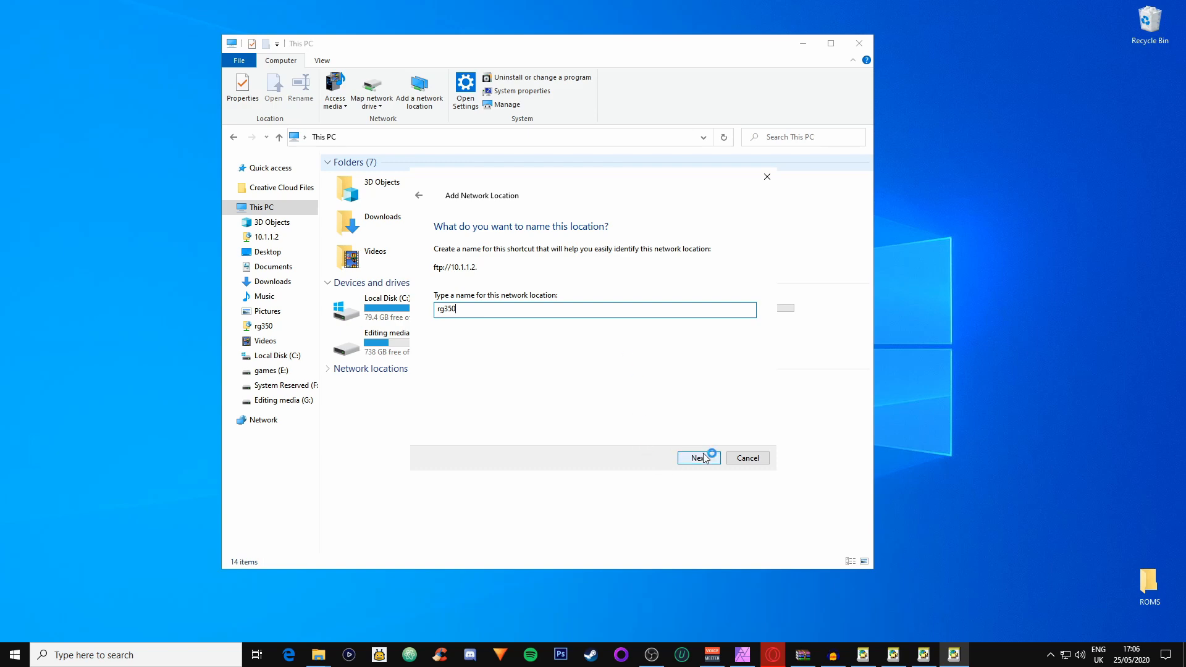
pyautogui.click(697, 457)
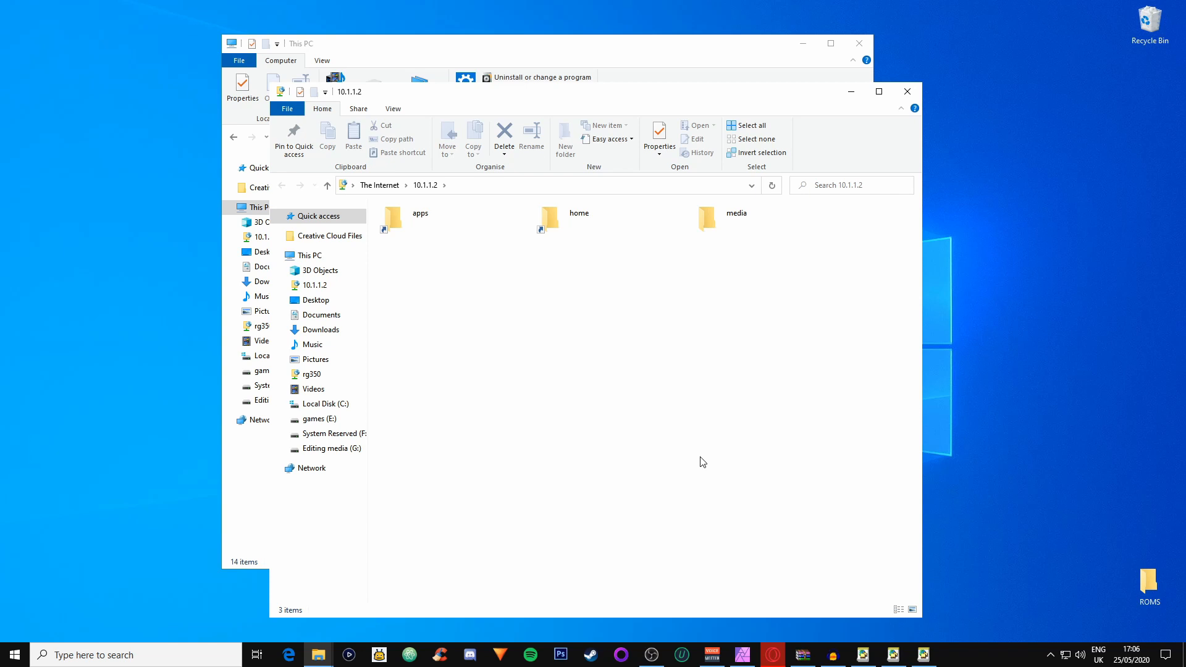
pyautogui.moveTo(712, 155)
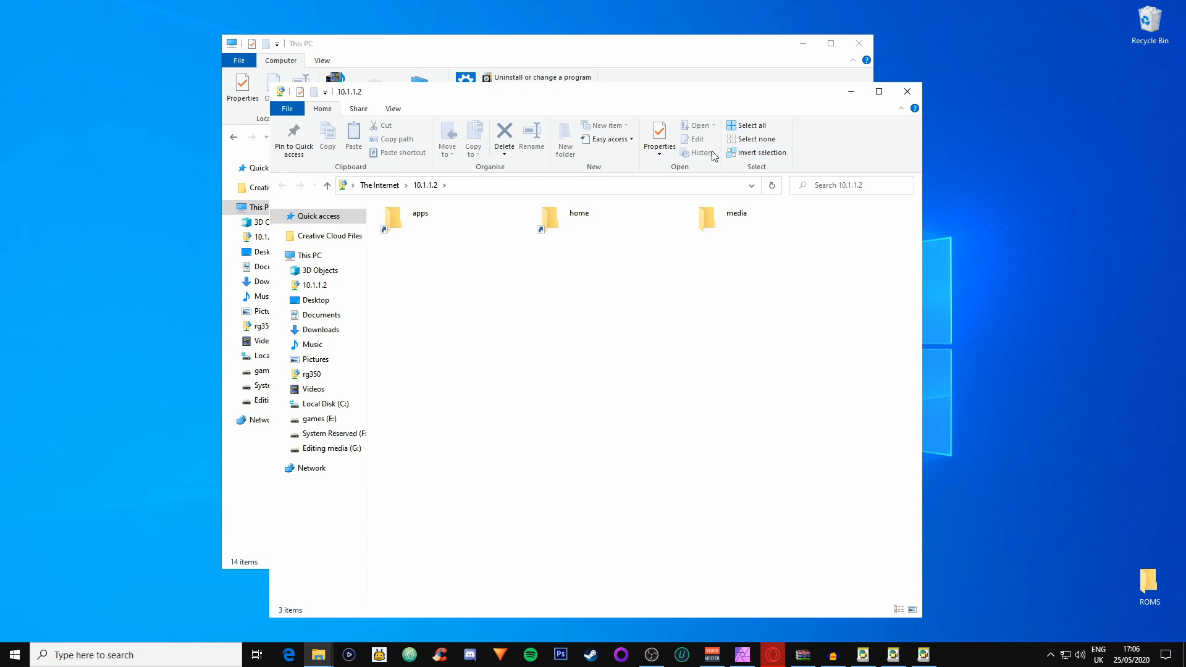
# Finish the wizard so the 10.1.1.2 FTP site opens with its apps, home and media folders
pyautogui.click(734, 218)
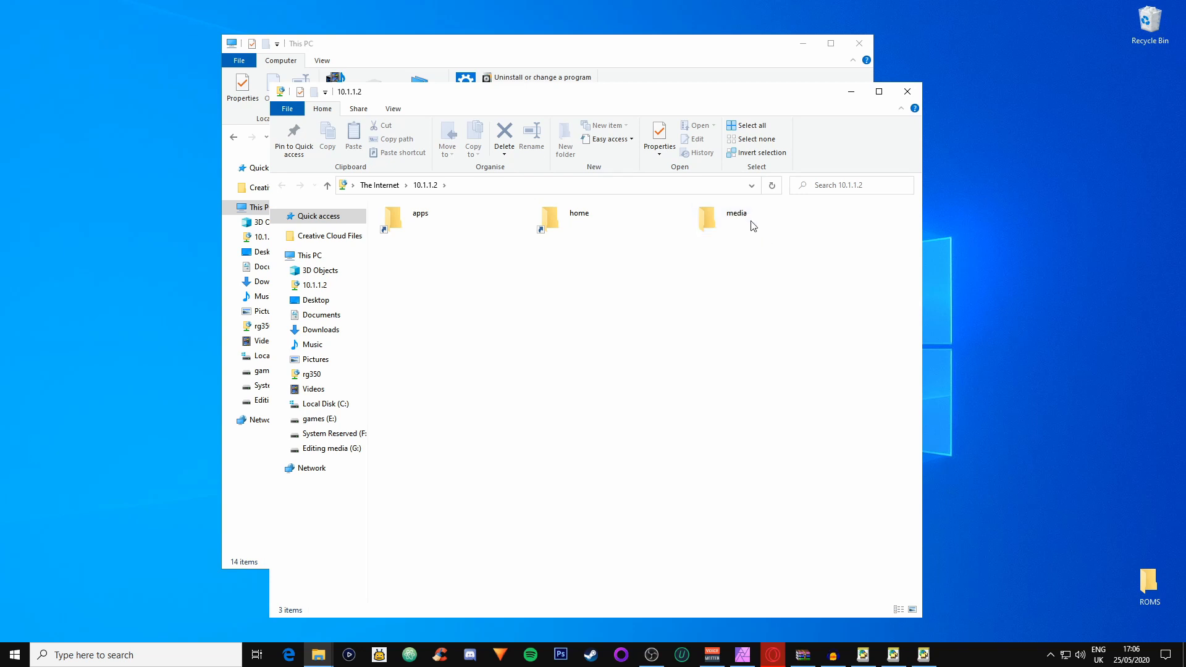
pyautogui.moveTo(749, 211)
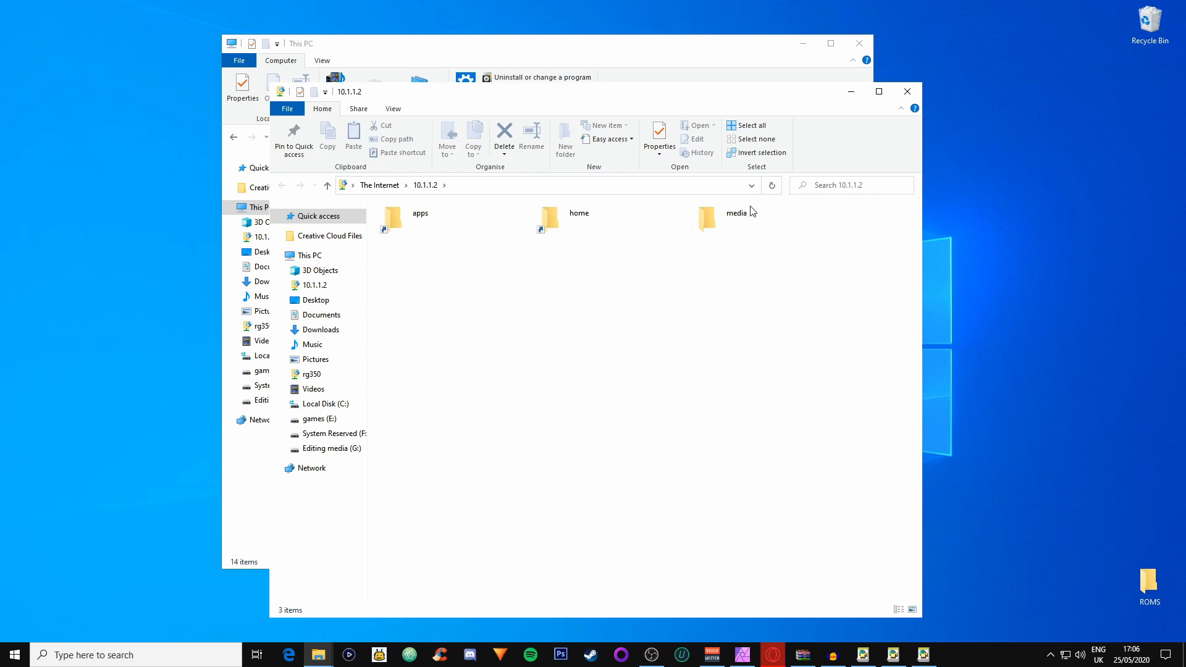
# Browse into media > data > roms > ps1 on the device and find it empty
pyautogui.doubleClick(706, 217)
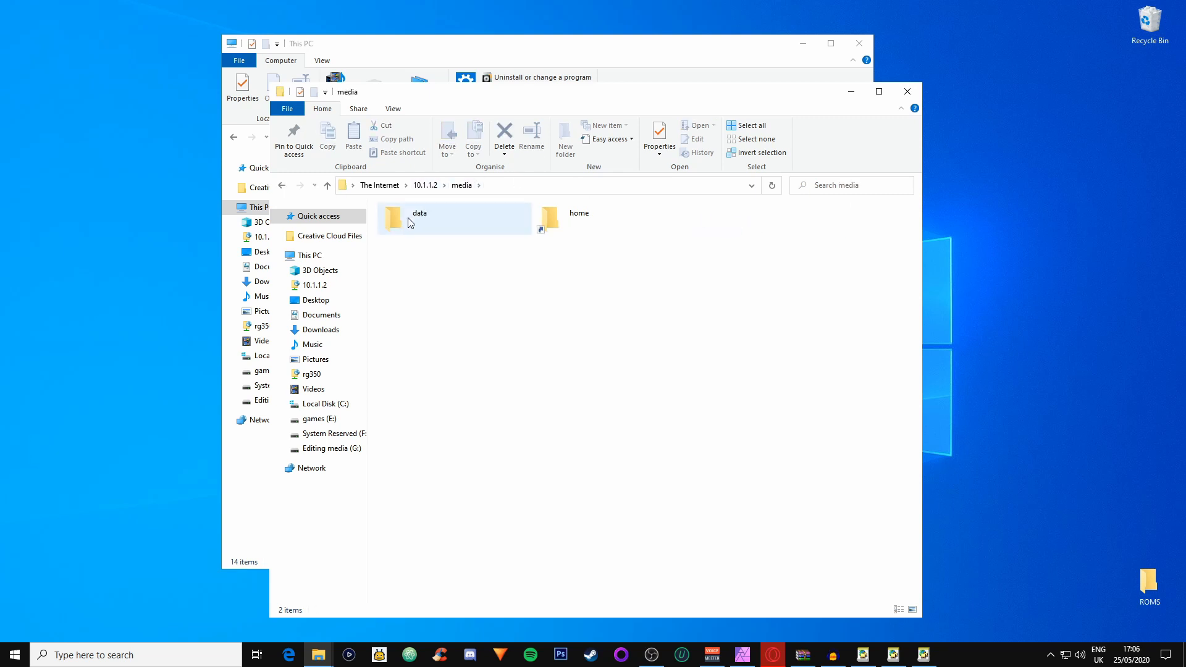
pyautogui.doubleClick(410, 217)
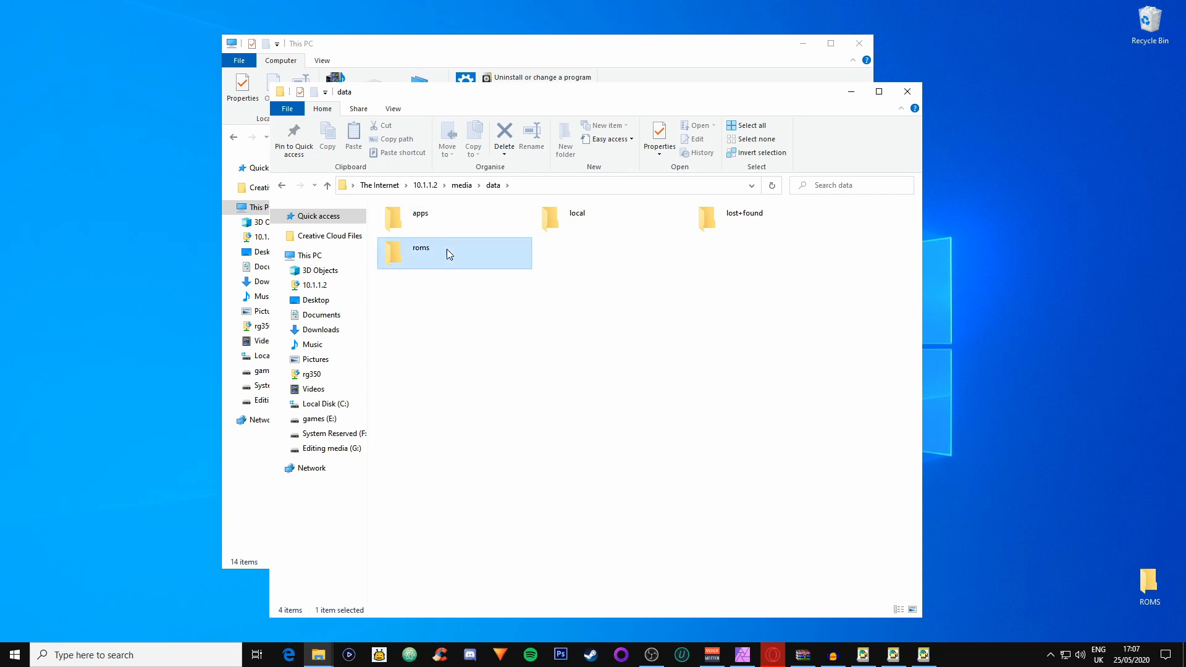
pyautogui.doubleClick(420, 247)
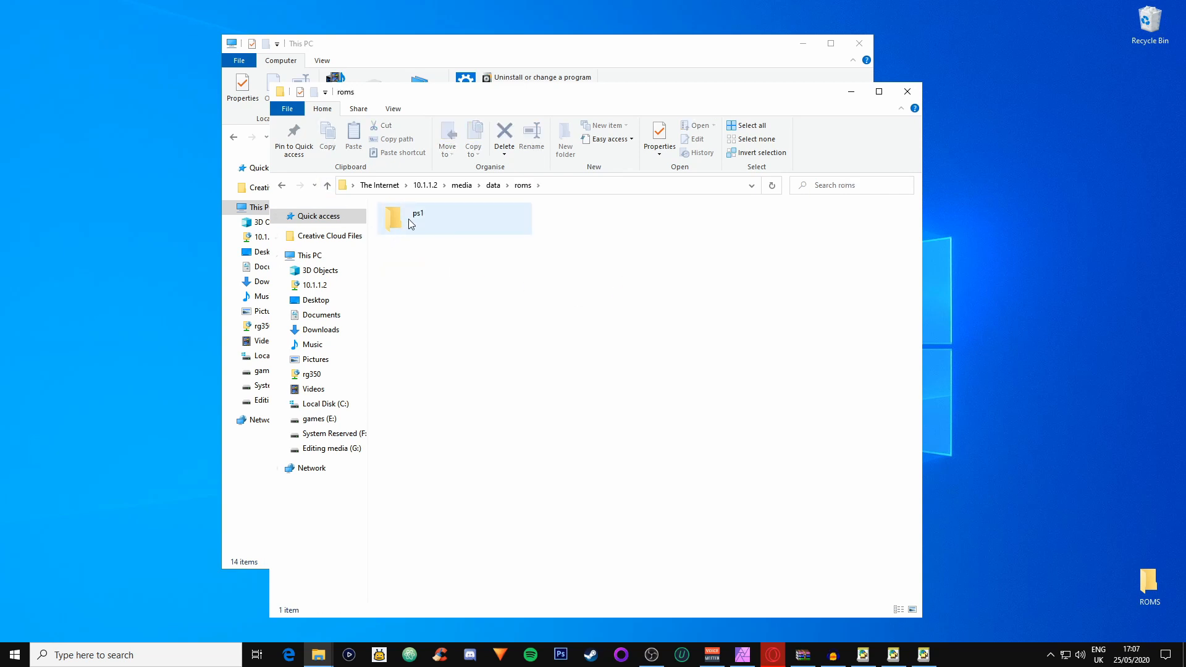
pyautogui.click(399, 219)
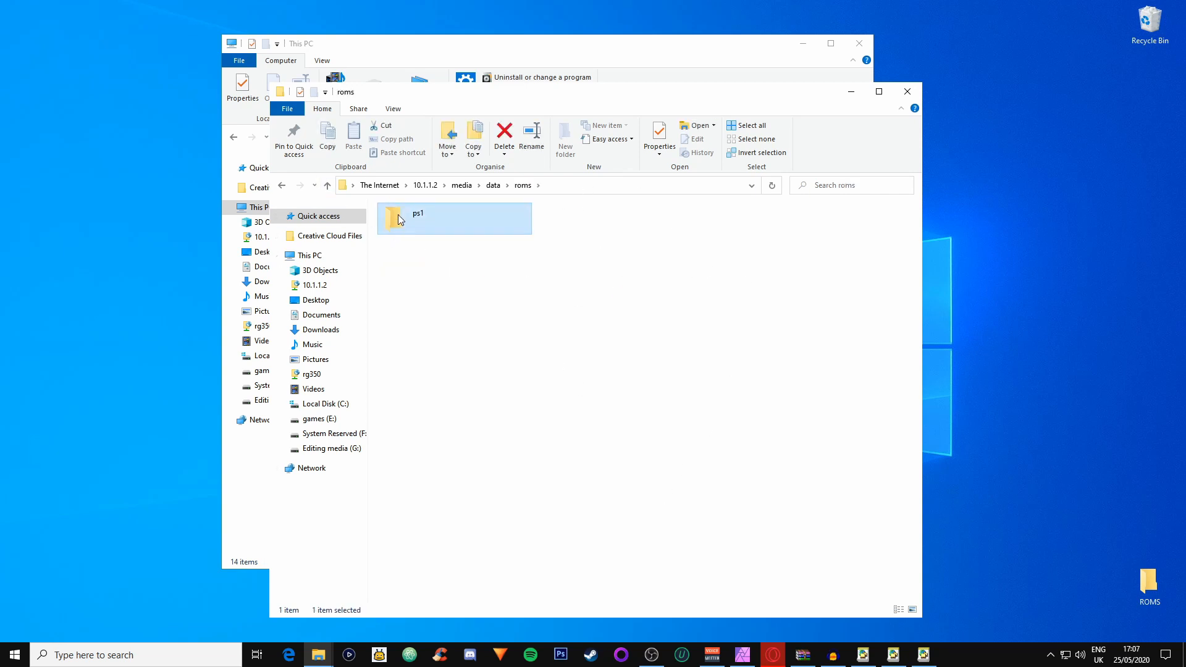
pyautogui.doubleClick(416, 218)
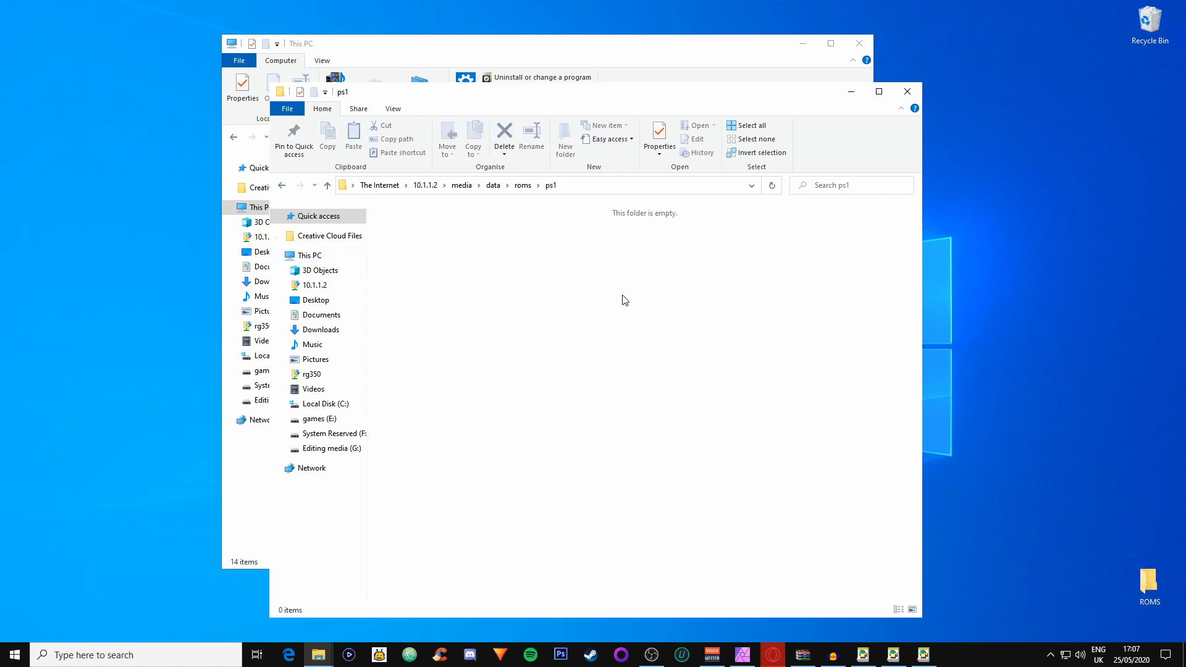
# Go back up through roms and data to the media folder
pyautogui.click(326, 185)
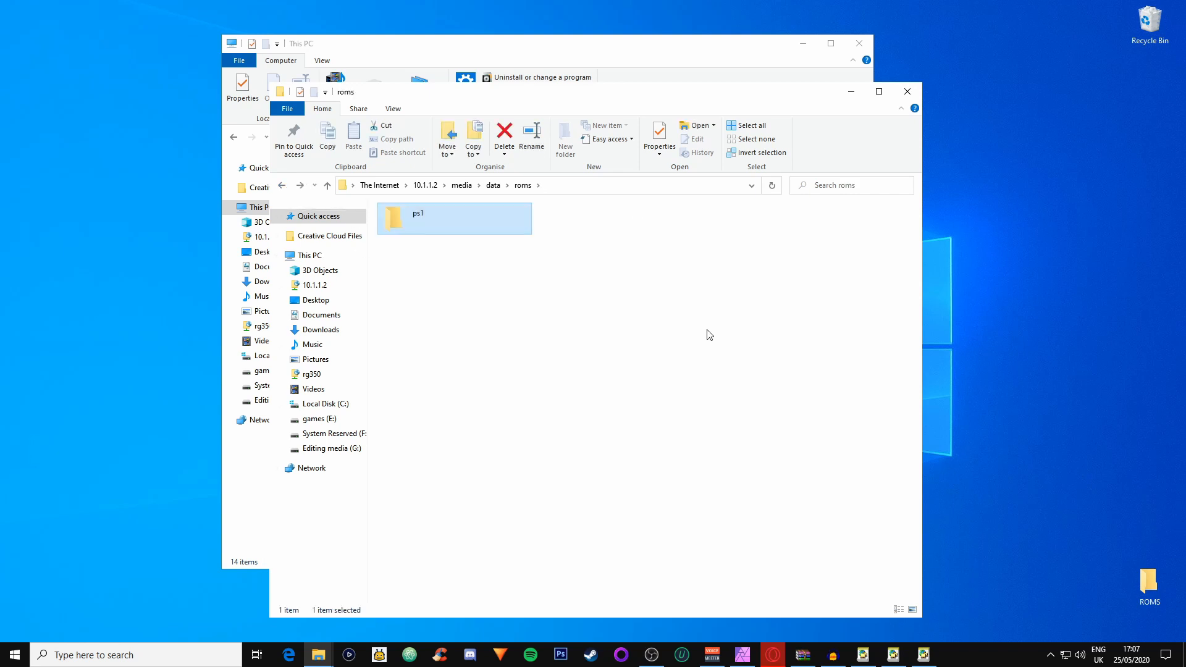
pyautogui.click(283, 185)
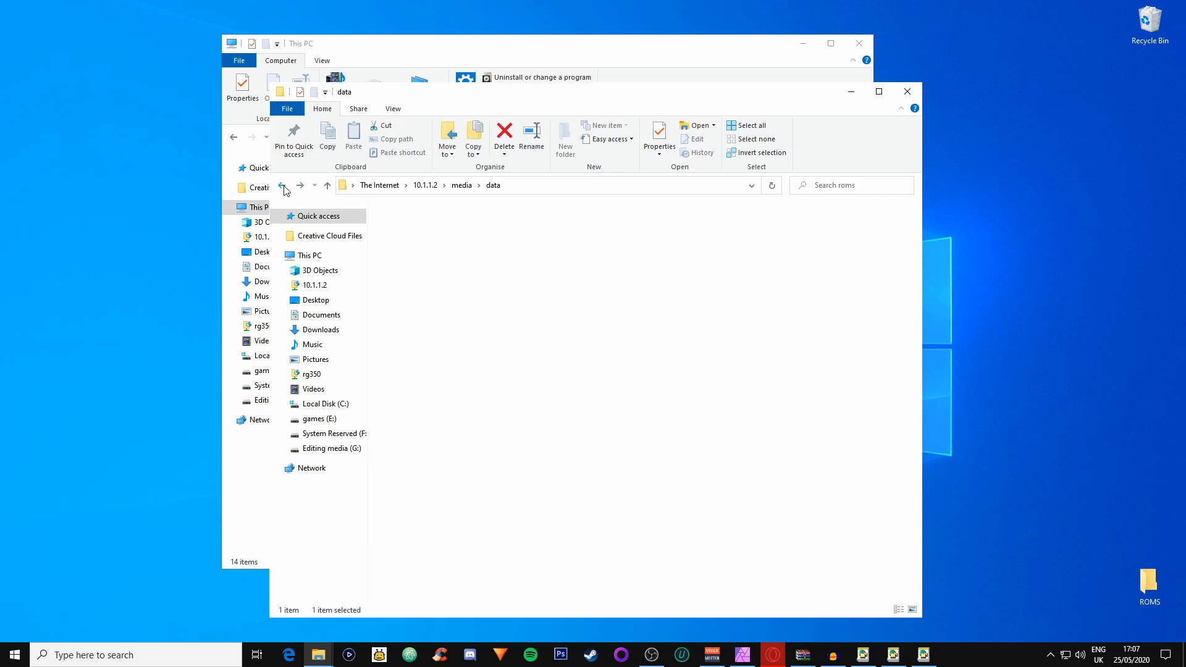
pyautogui.click(282, 186)
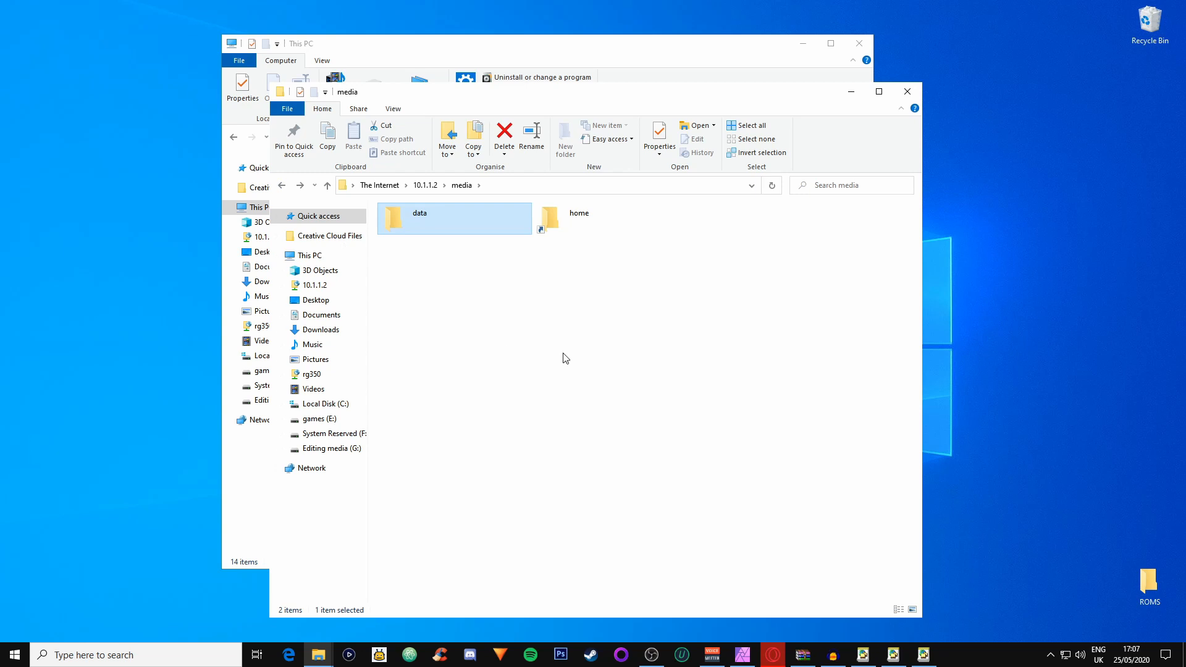
pyautogui.moveTo(629, 299)
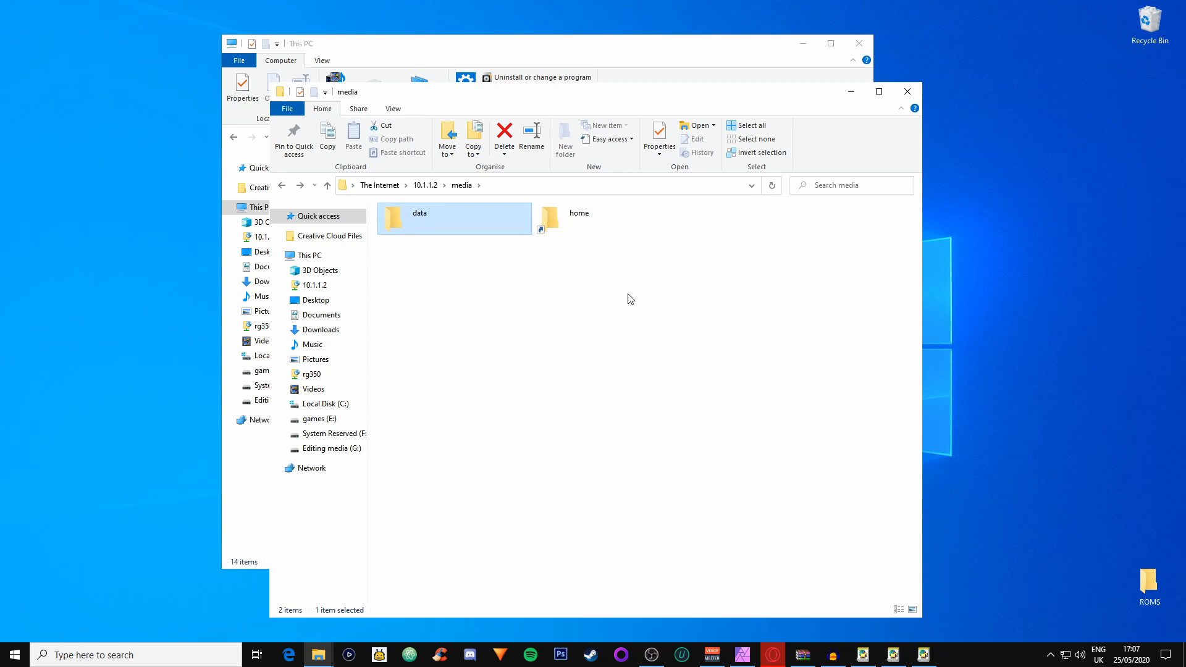
pyautogui.moveTo(790, 242)
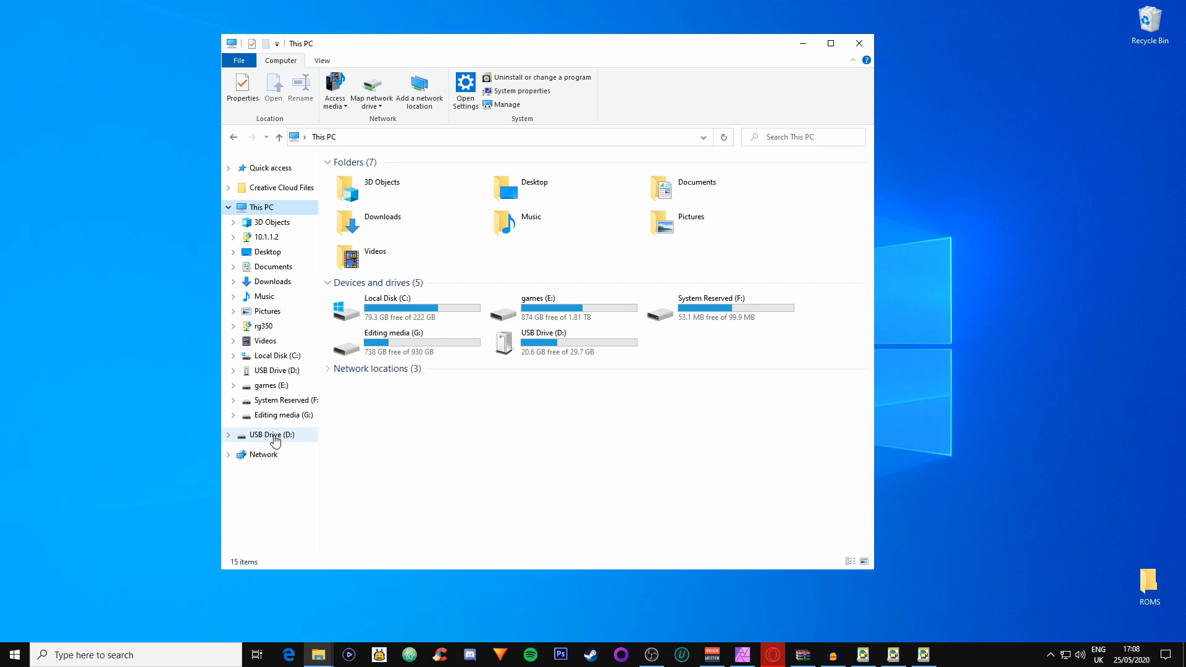
# Open USB Drive (D:) with its gba, ps1, sega genis and snes folders, and the desktop ROMS folder
pyautogui.doubleClick(269, 434)
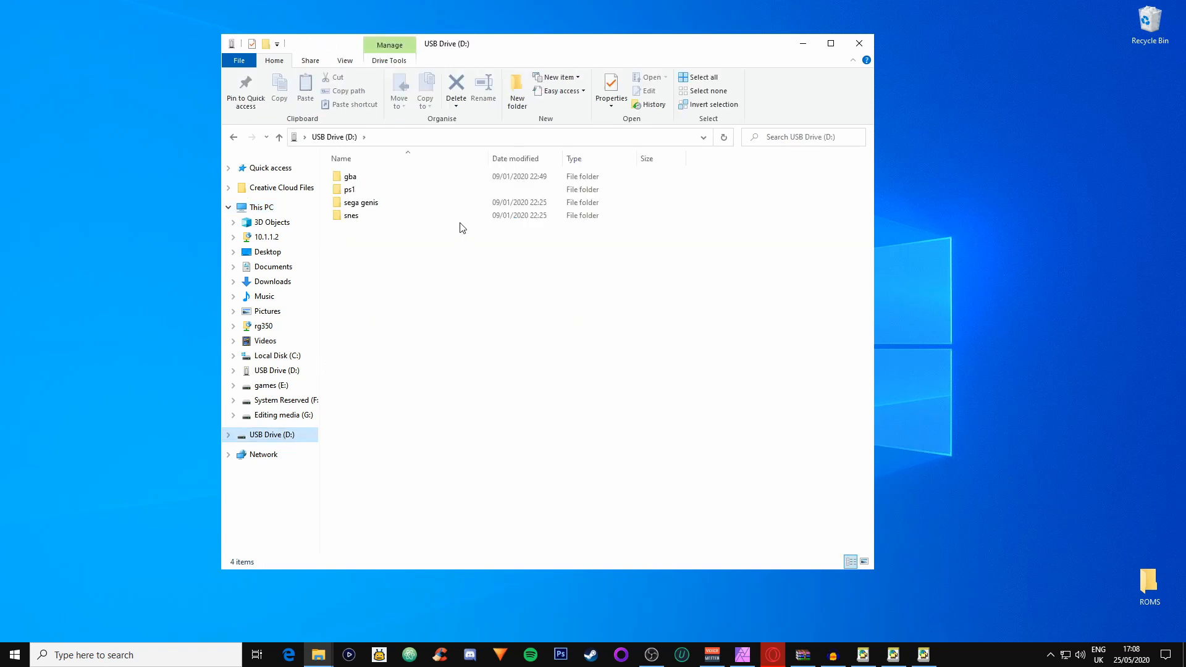
pyautogui.click(350, 189)
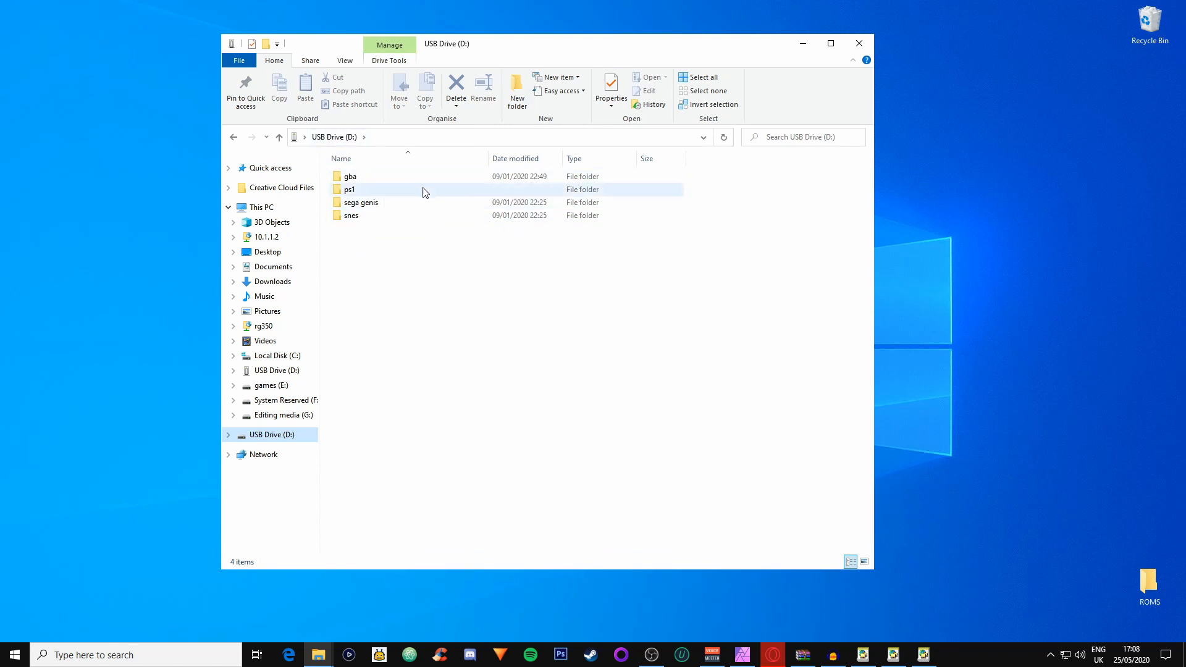
pyautogui.moveTo(366, 198)
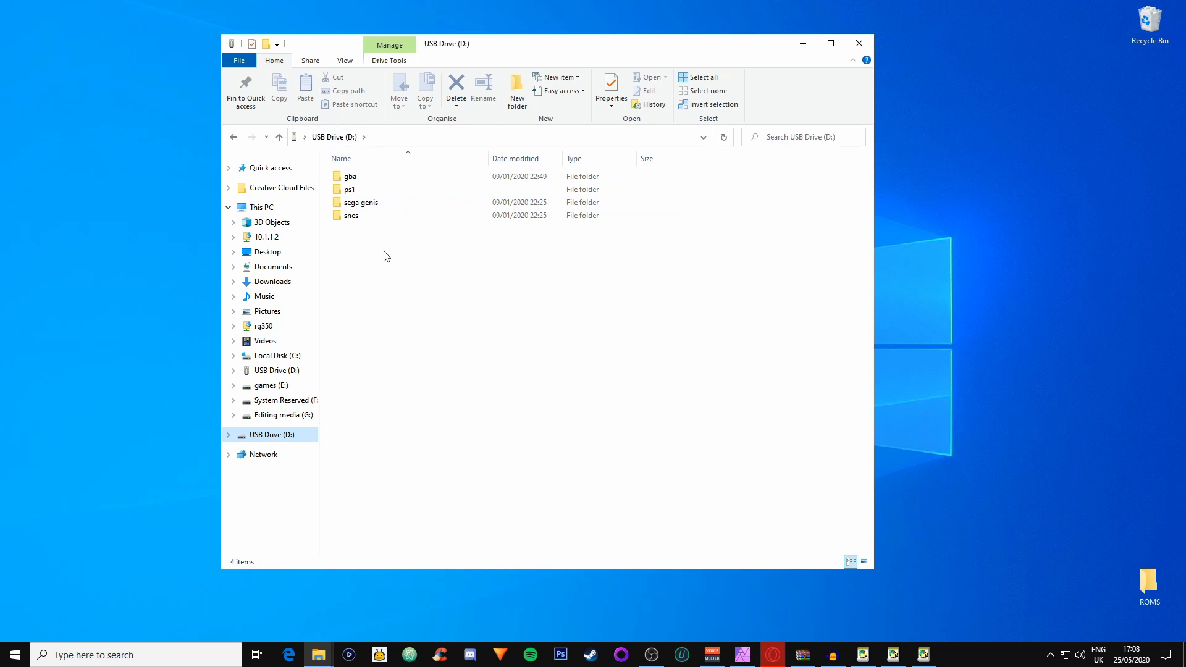
pyautogui.moveTo(349, 189)
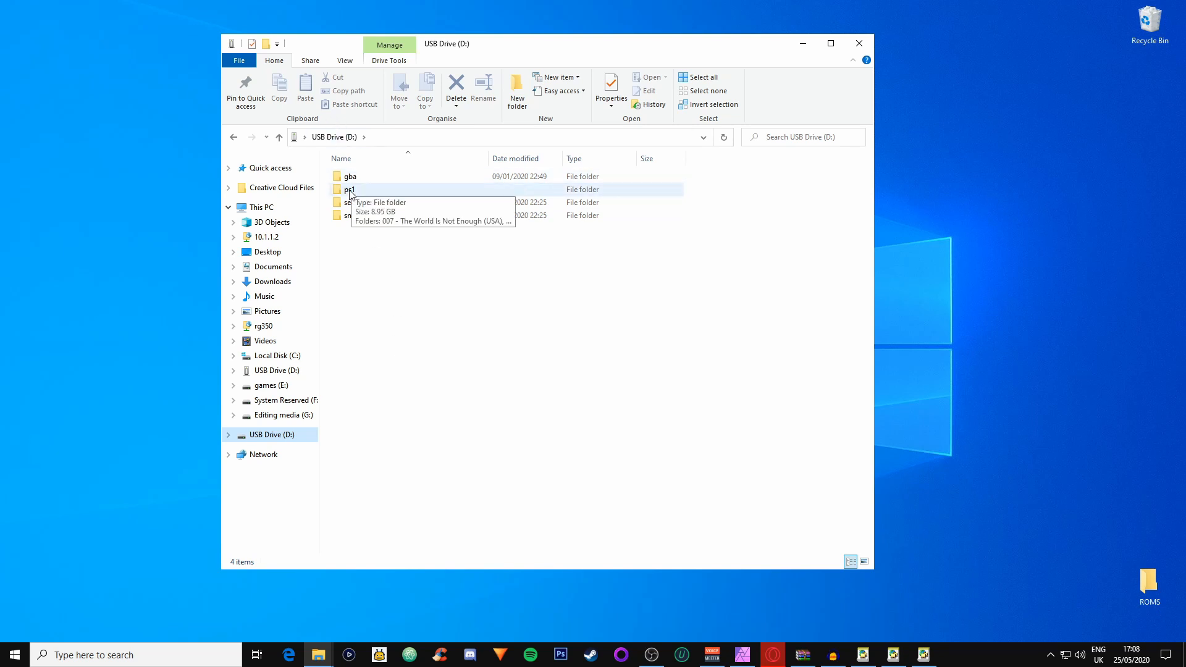
pyautogui.doubleClick(1149, 588)
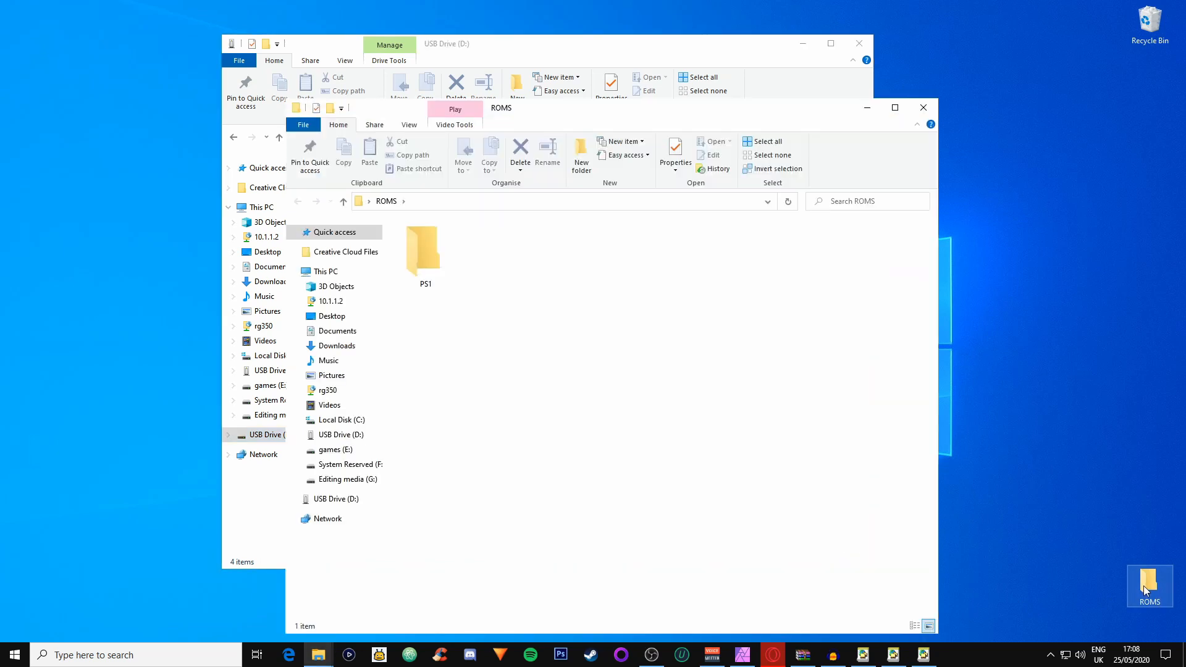
# Open the ROMS PS1 folder and the USB drive's ps1 folder, each listing 16 games, then close the ROMS window
pyautogui.doubleClick(423, 249)
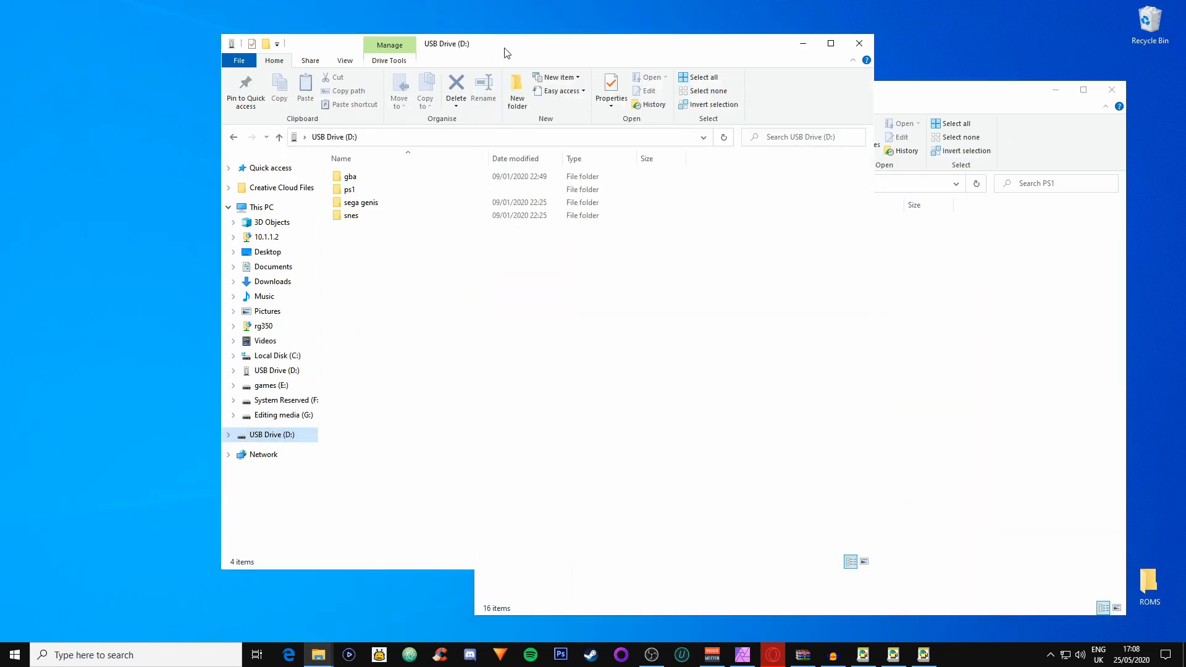
pyautogui.doubleClick(349, 189)
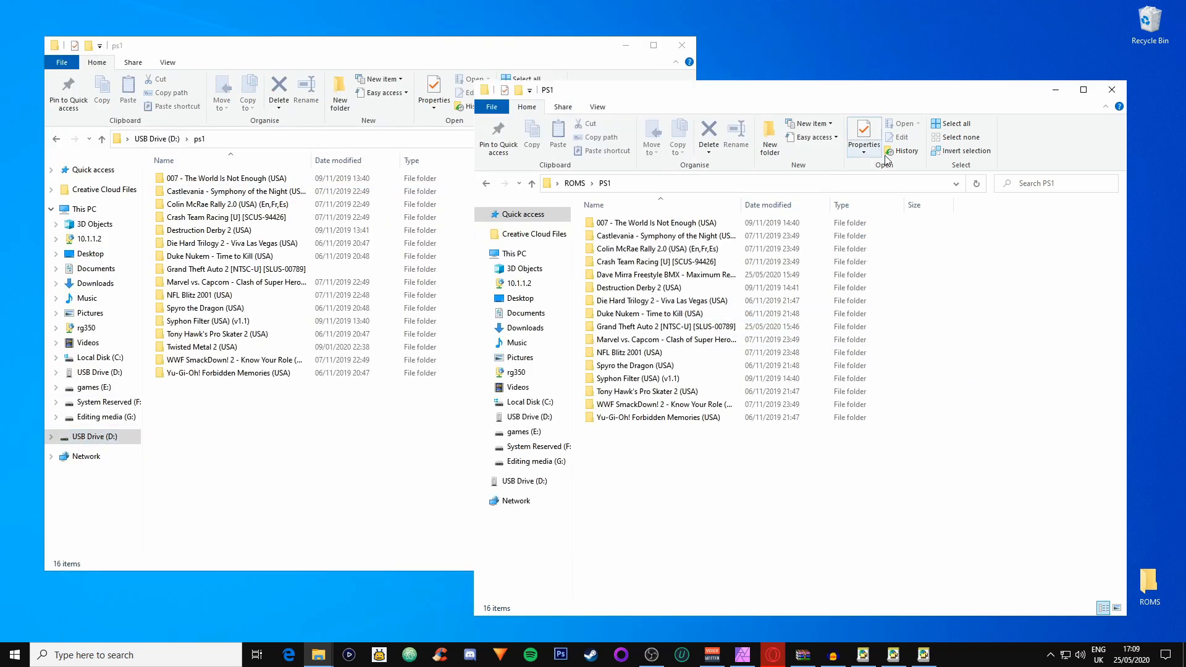
pyautogui.click(1111, 89)
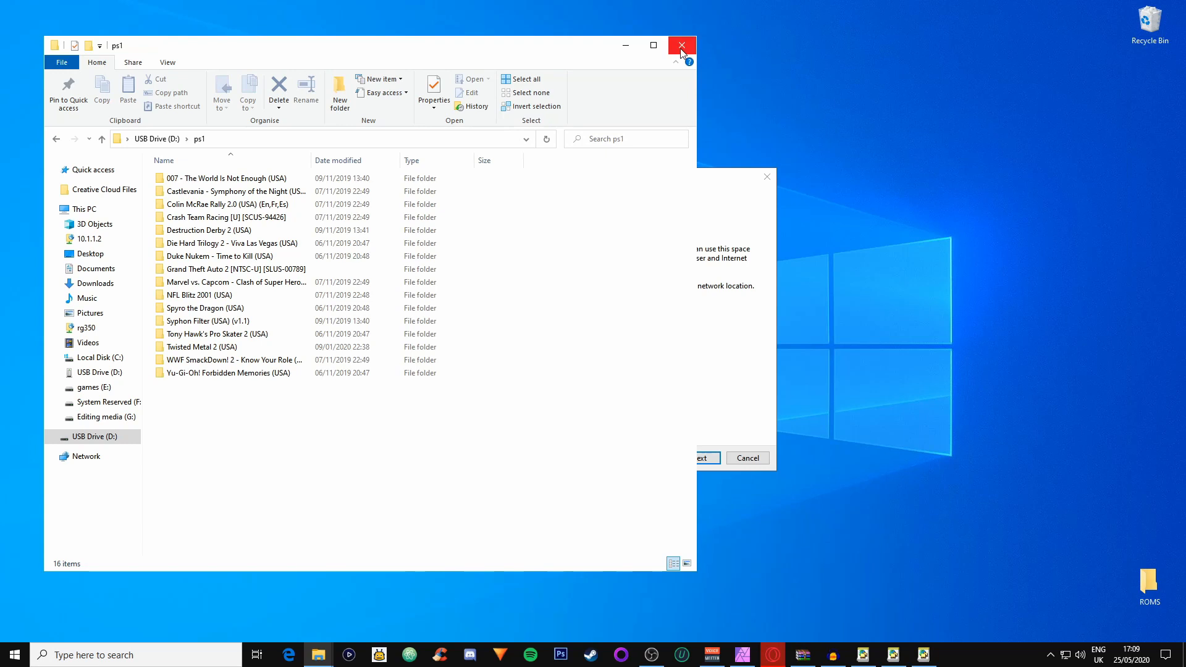
pyautogui.moveTo(679, 46)
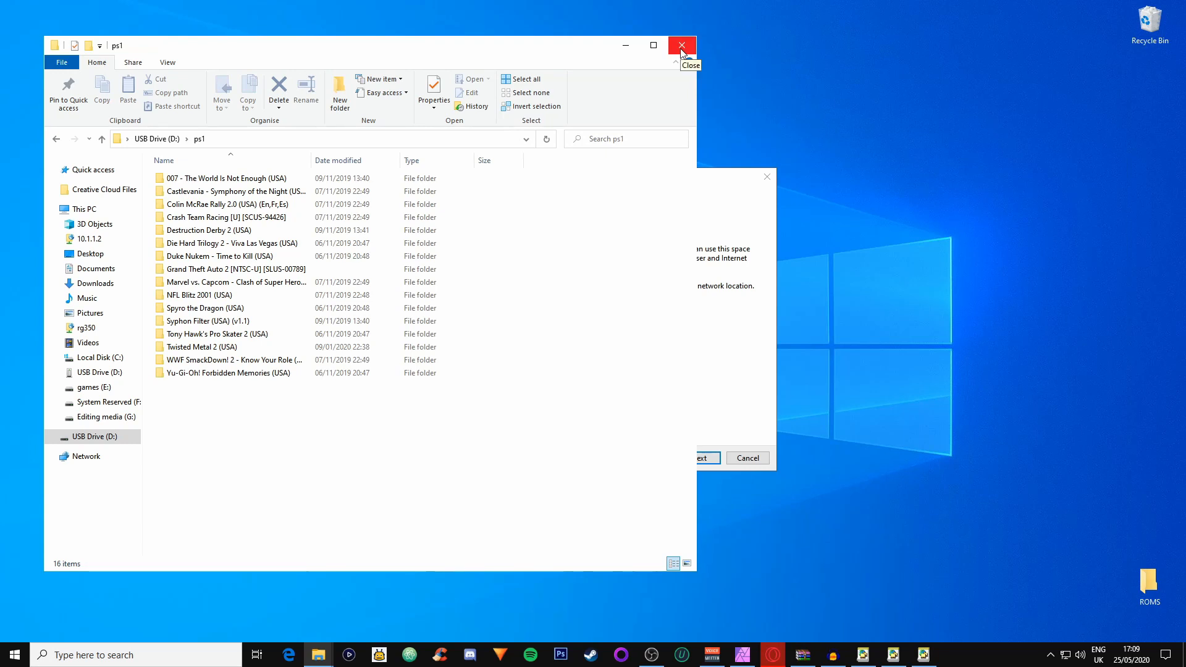